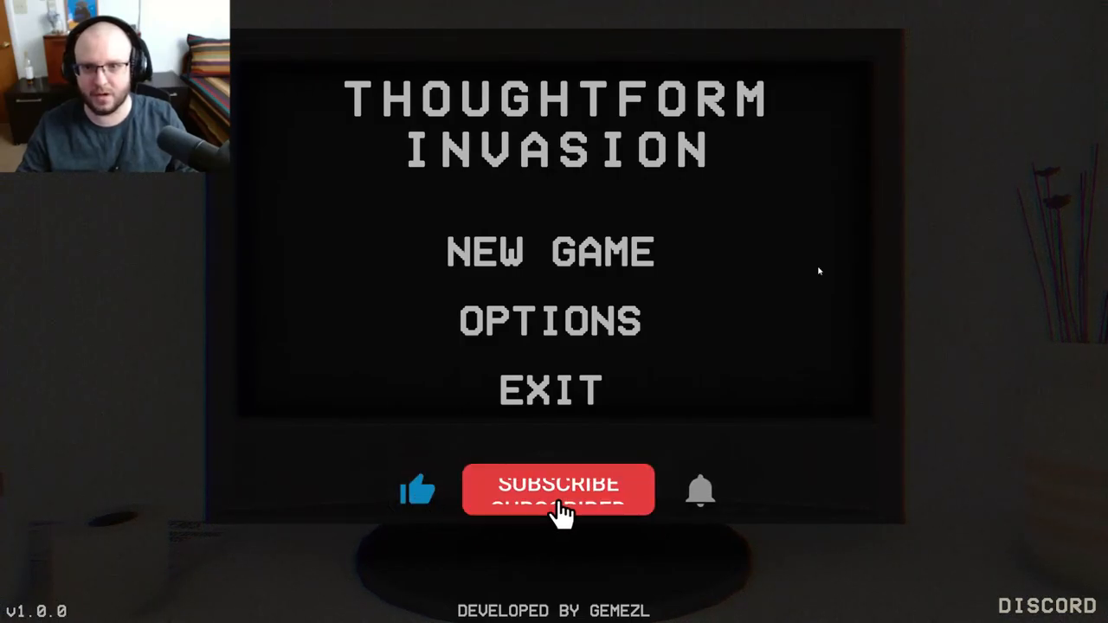
Step: Start a new game from the title menu to begin Night 1
left_click(558, 489)
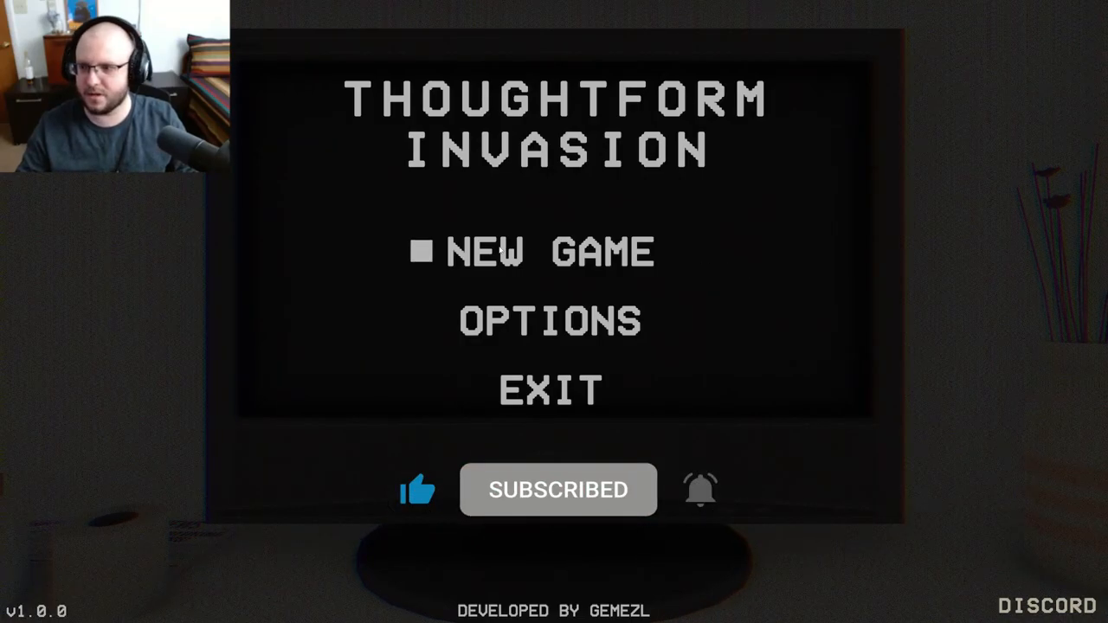
left_click(551, 251)
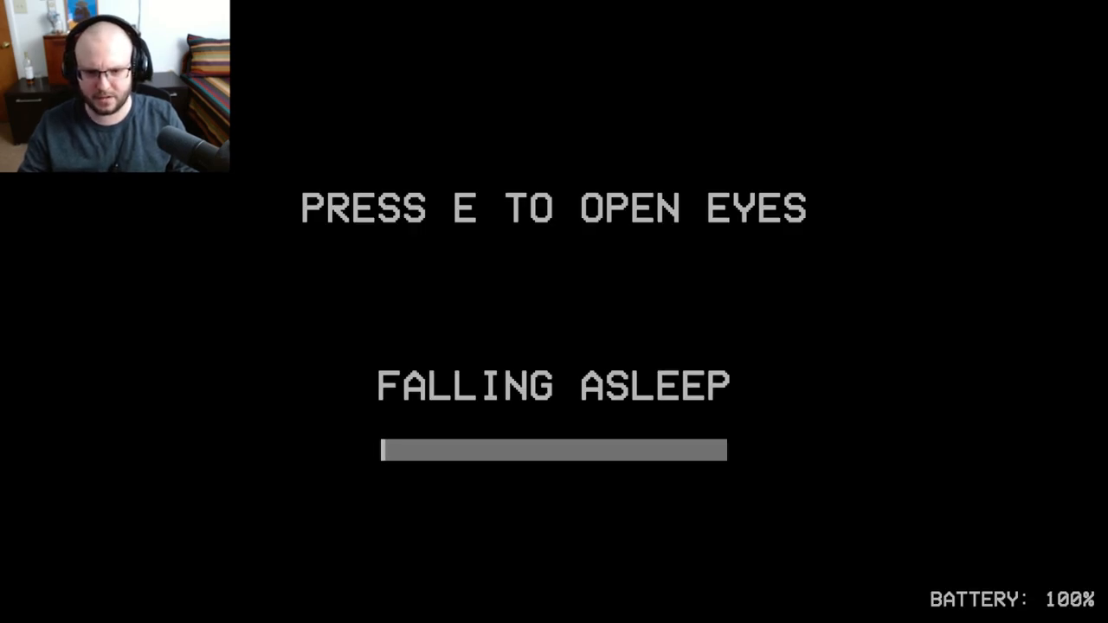
Step: Open the character's eyes to begin playing Night 1
key("e")
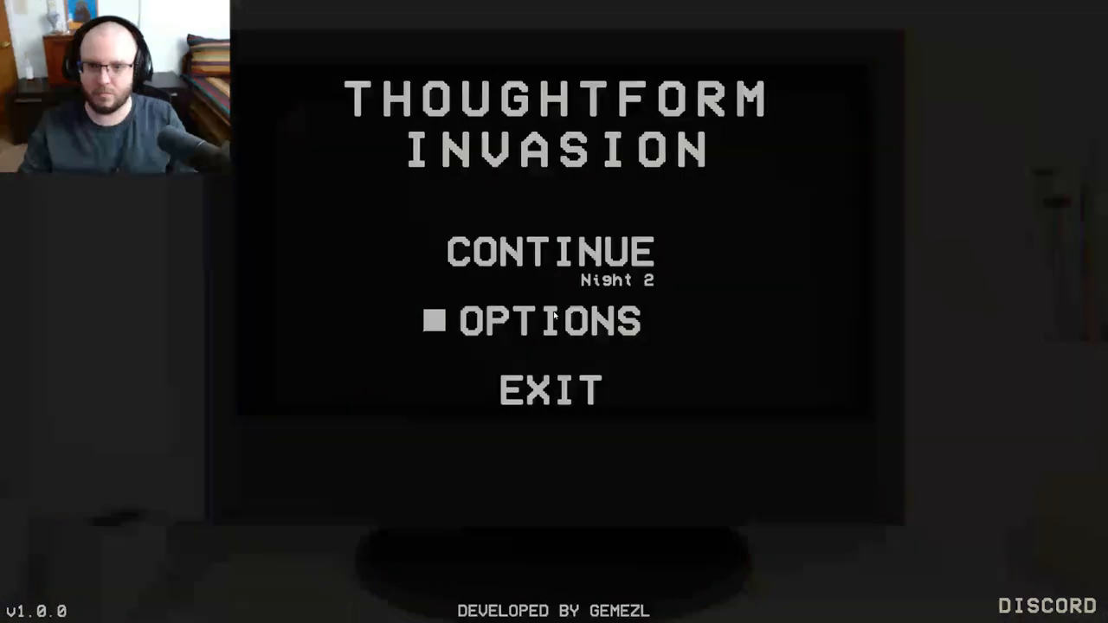
Step: Resume the saved game at Night 2 from the title menu
key("up")
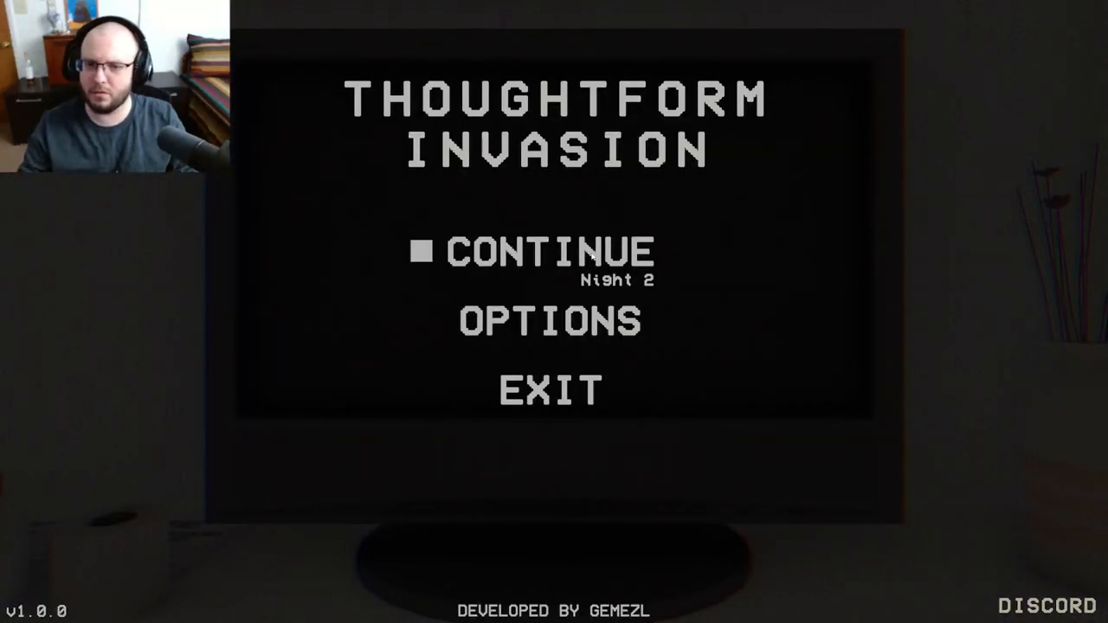
left_click(550, 251)
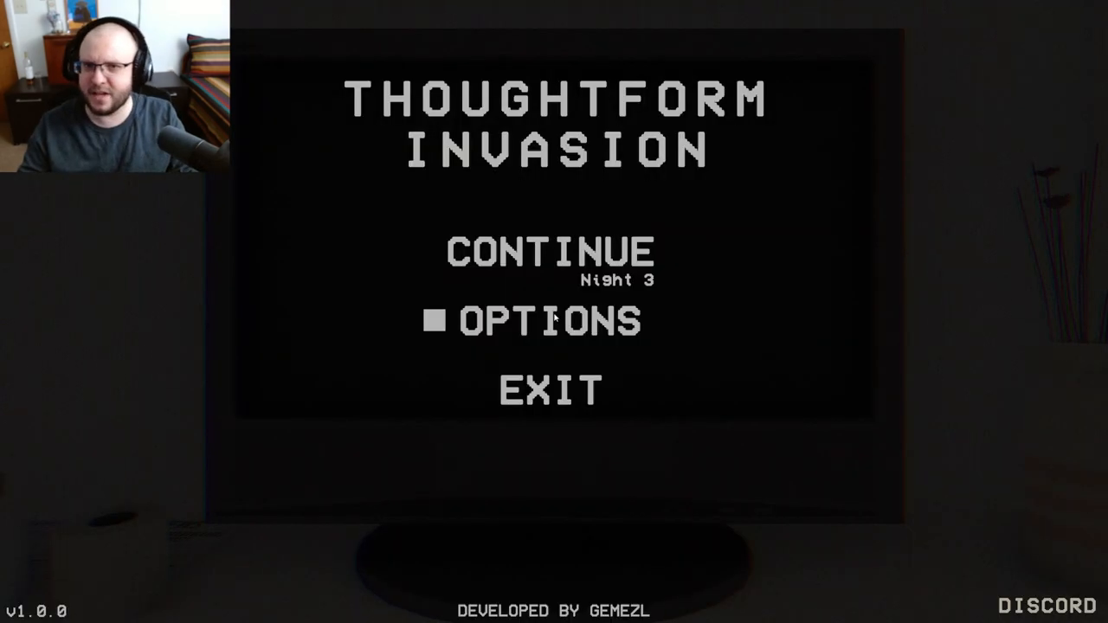
Step: Resume Night 3 and open the eyes to stop falling asleep
left_click(549, 252)
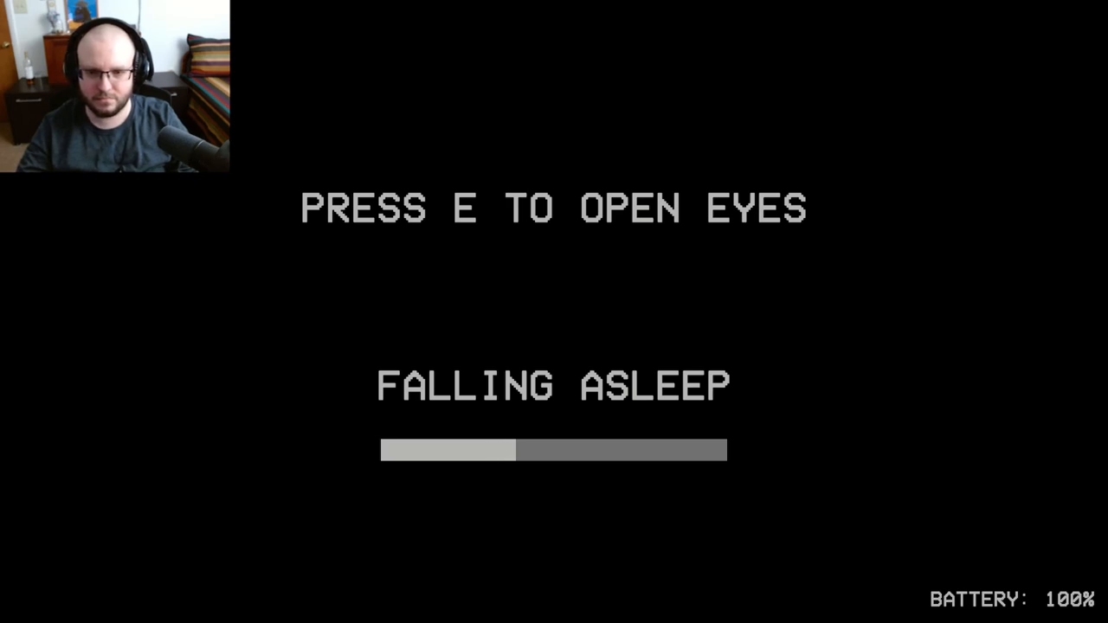
key("e")
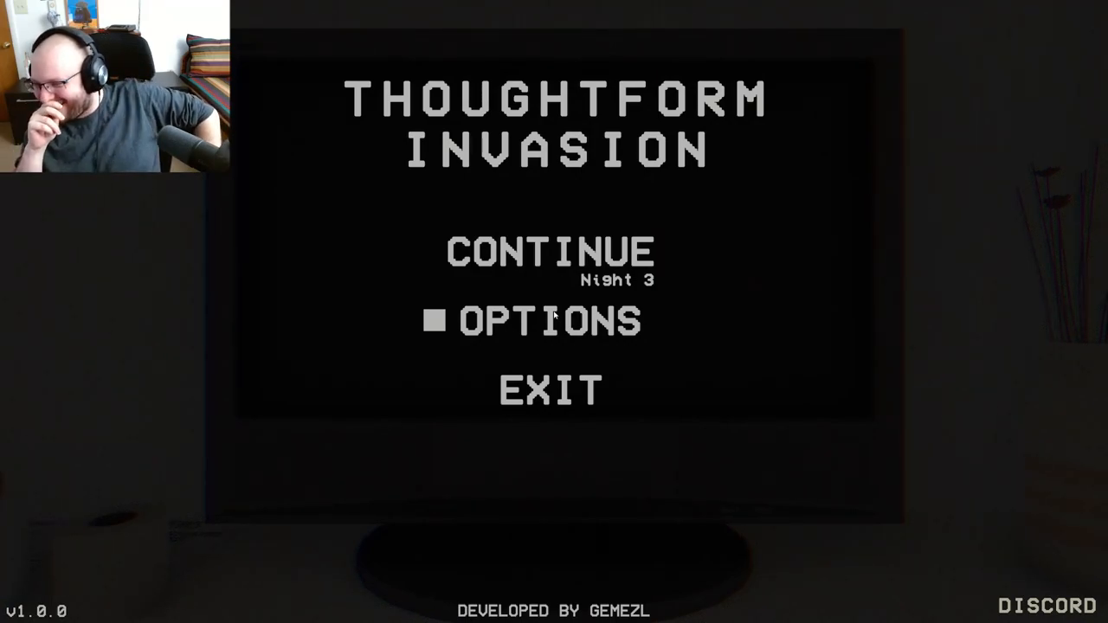
Step: Select and resume the saved Night 3 from the title menu
key("up")
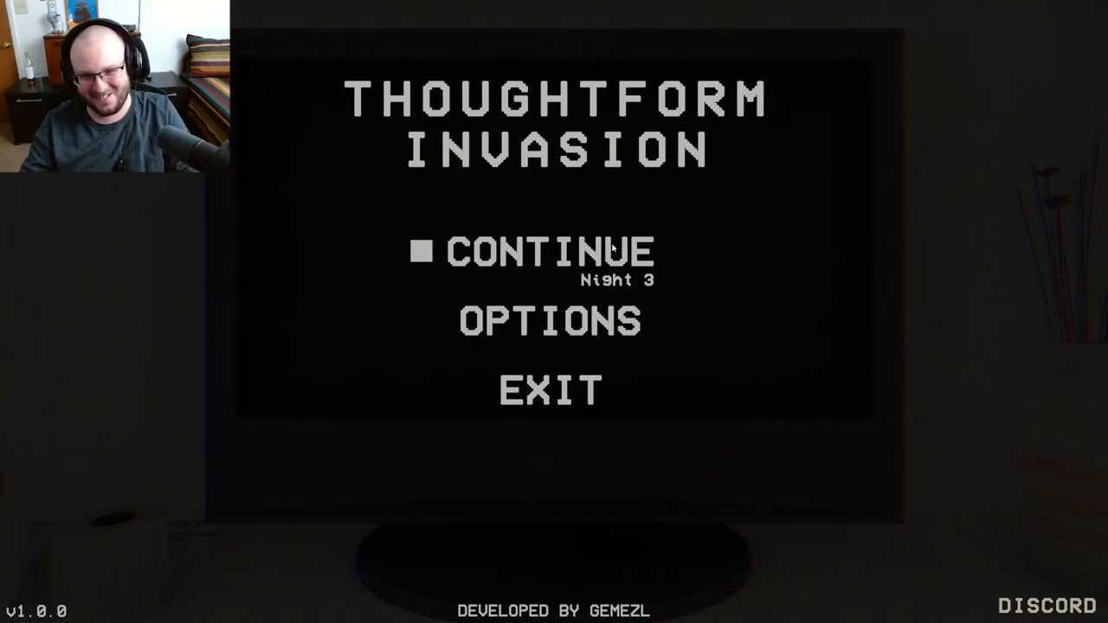
left_click(549, 251)
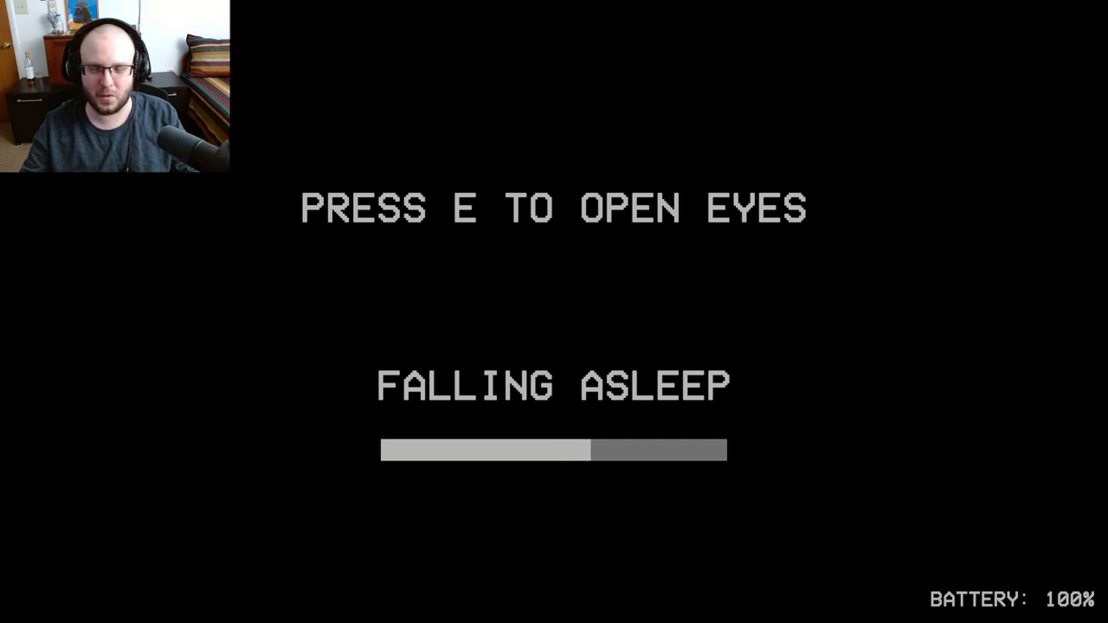
Step: Open the character's eyes during the Falling Asleep stretch of Night 3
key("e")
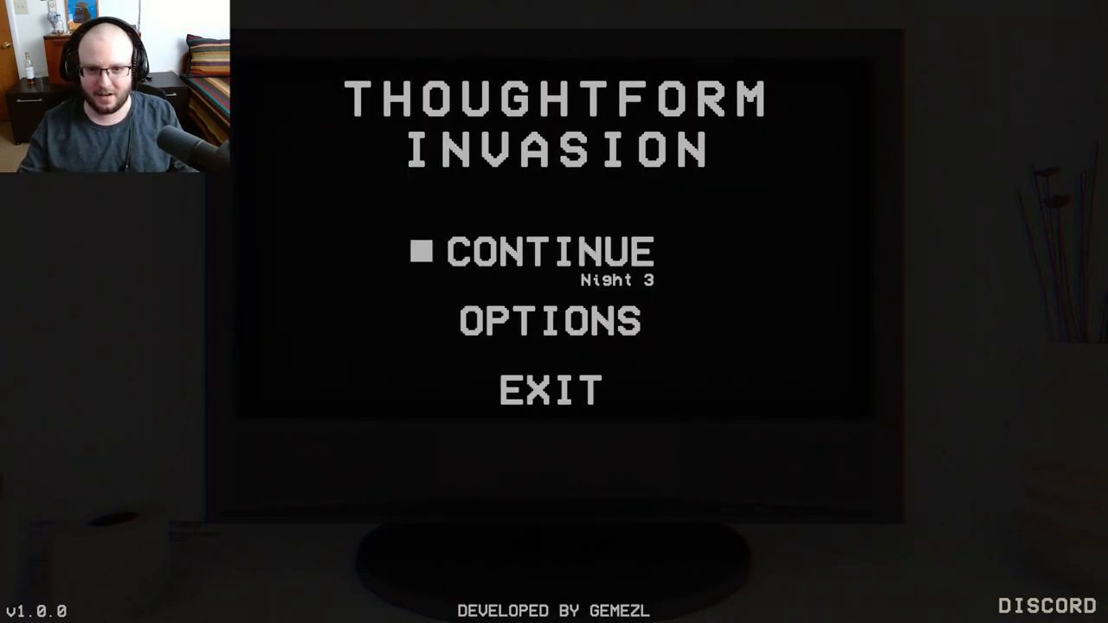
Step: Resume Night 3 again and open the eyes to stop falling asleep
left_click(549, 251)
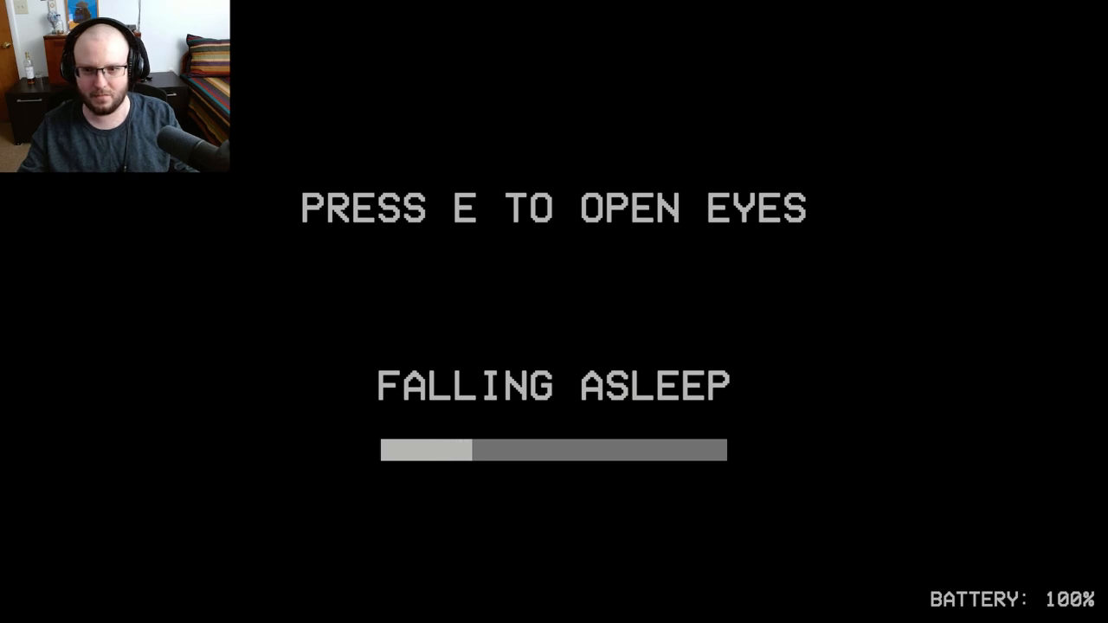
key("e")
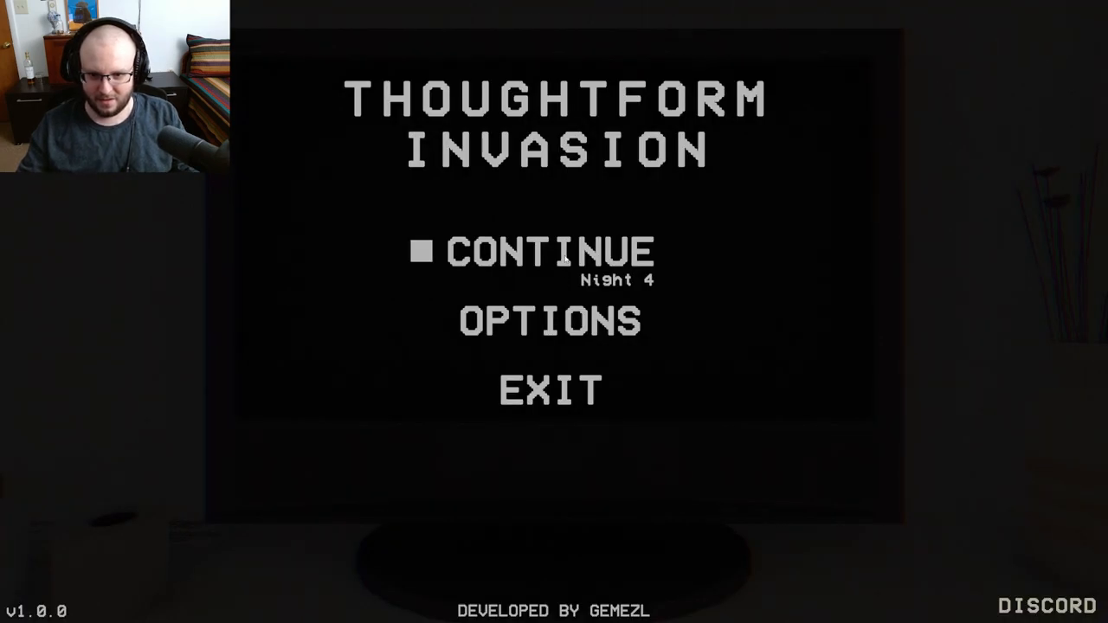
Step: Resume the game at Night 4 and open the character's eyes
left_click(549, 251)
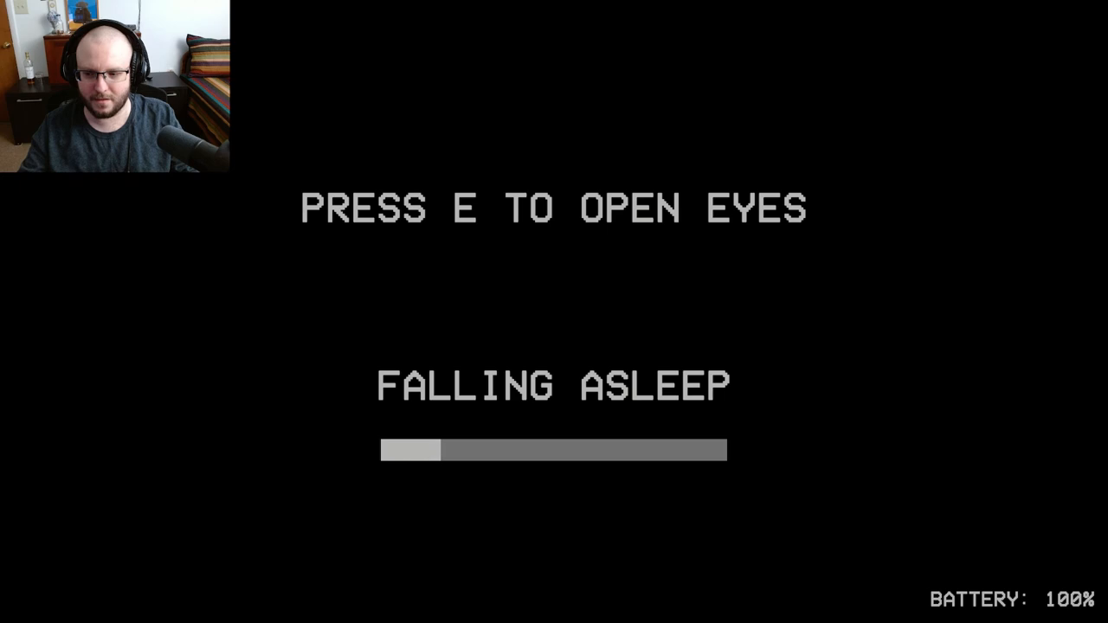
key("e")
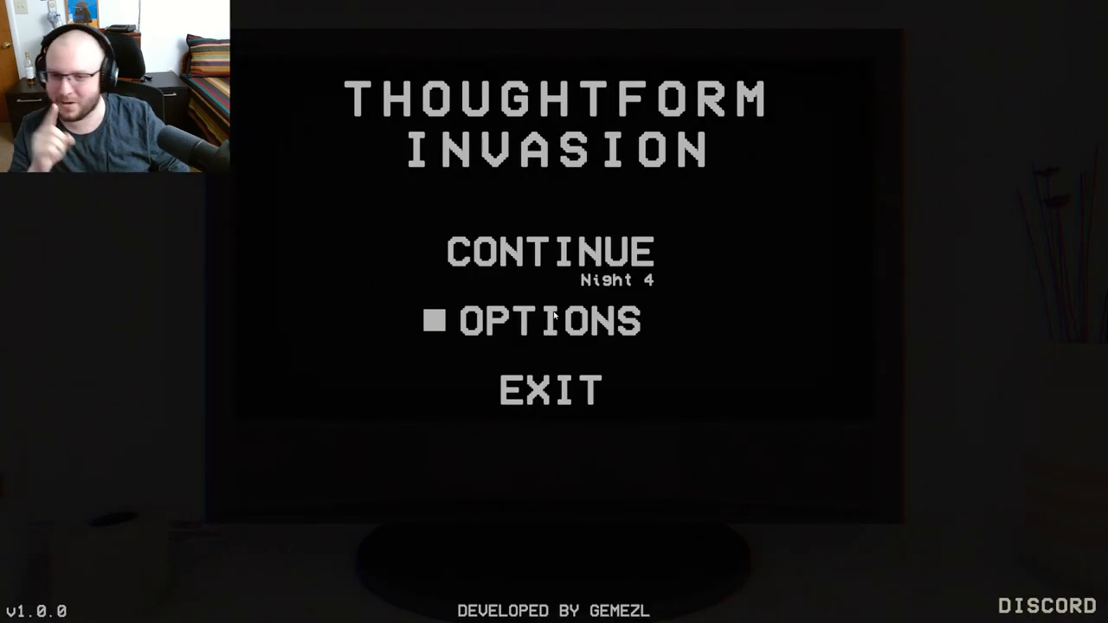
Step: Retry Night 4 and open the eyes on the dark bedroom
left_click(549, 252)
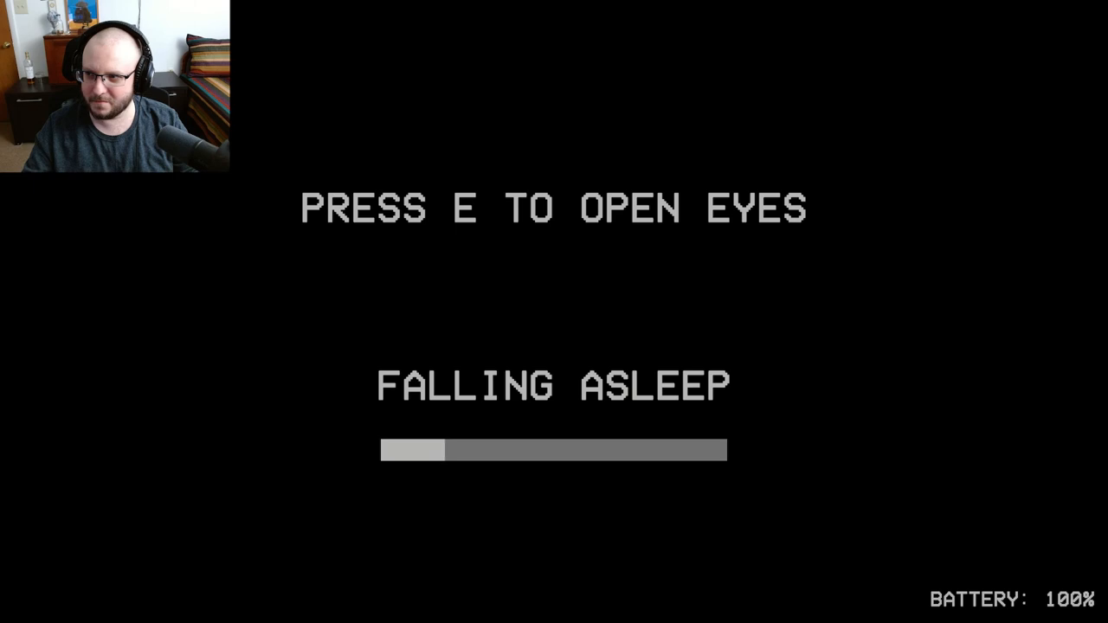
key("e")
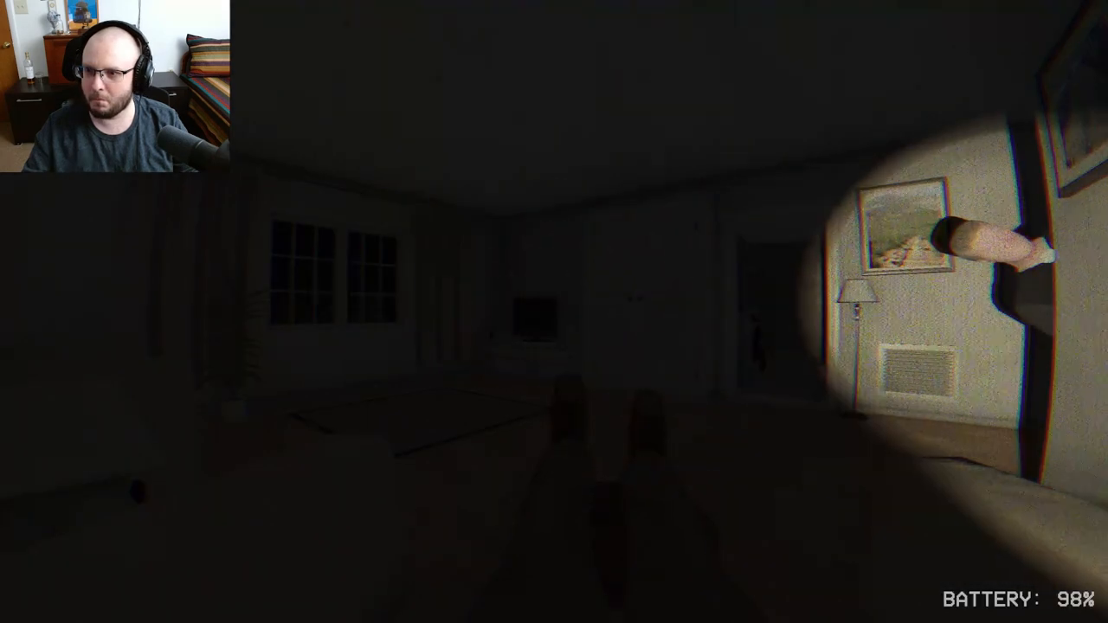